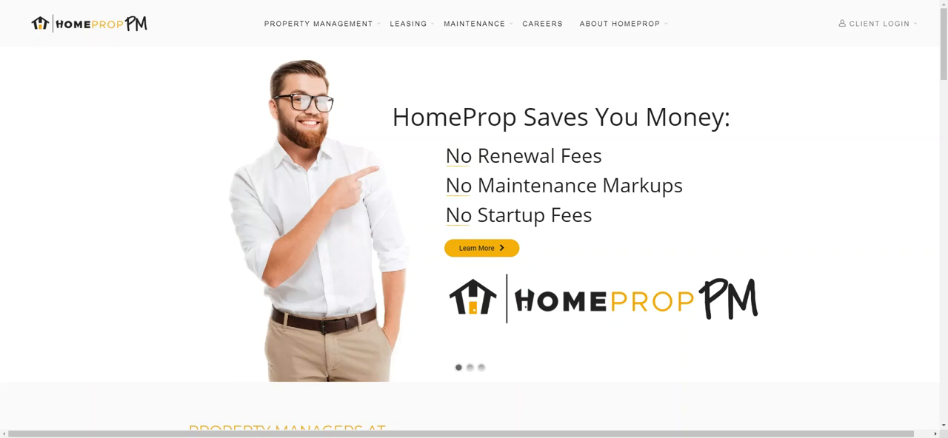
- Open the Client Login owner sign-in form from the top-right menu
click(879, 23)
text(peter@ame)
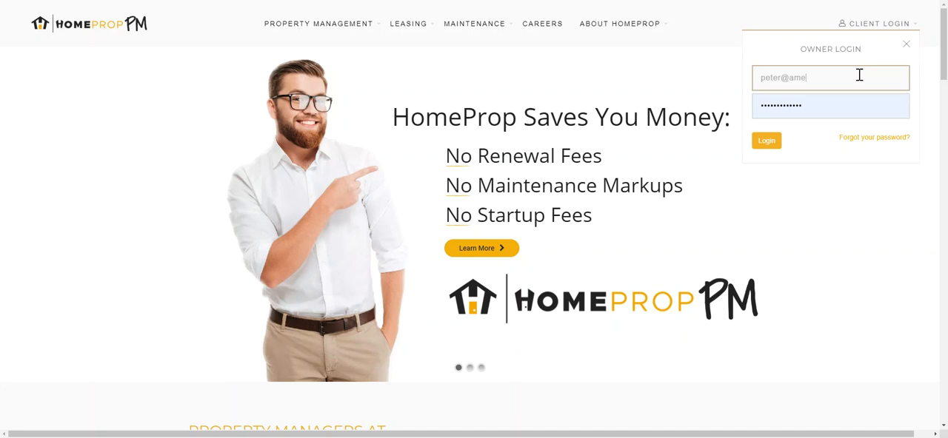
- Log in to the owner portal and land on the My Account tab
click(766, 140)
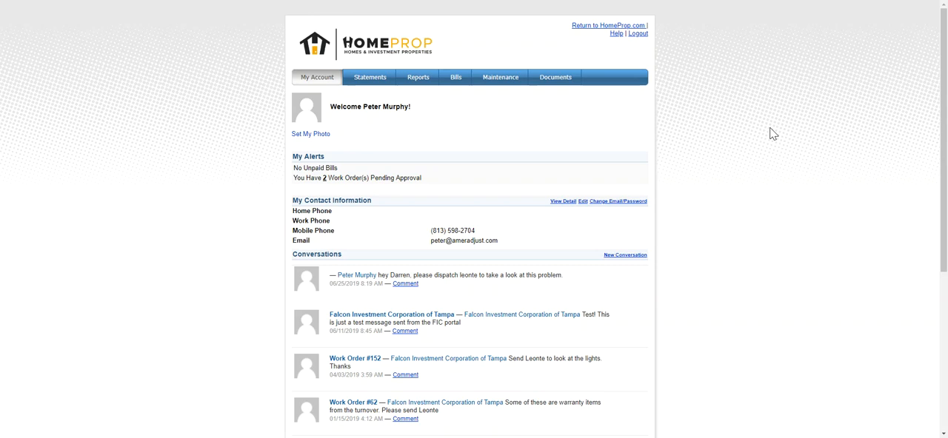
mouse_move(555, 329)
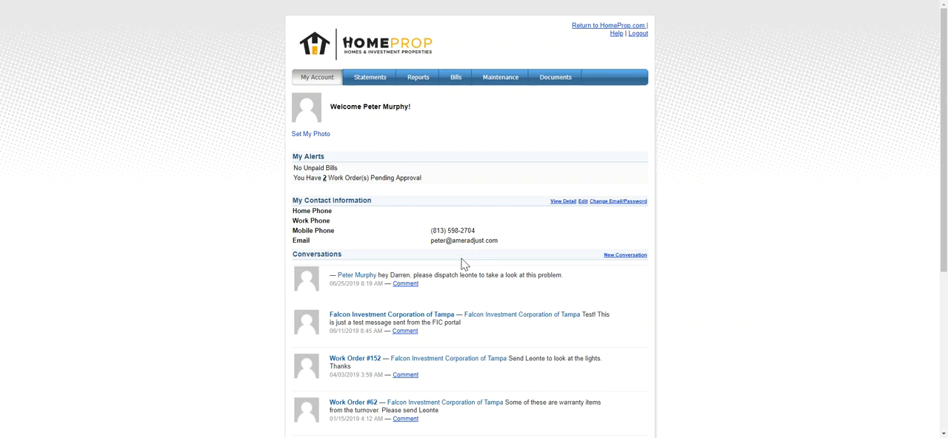
- View the owner's contact, payment account and billing details via View Detail
click(618, 201)
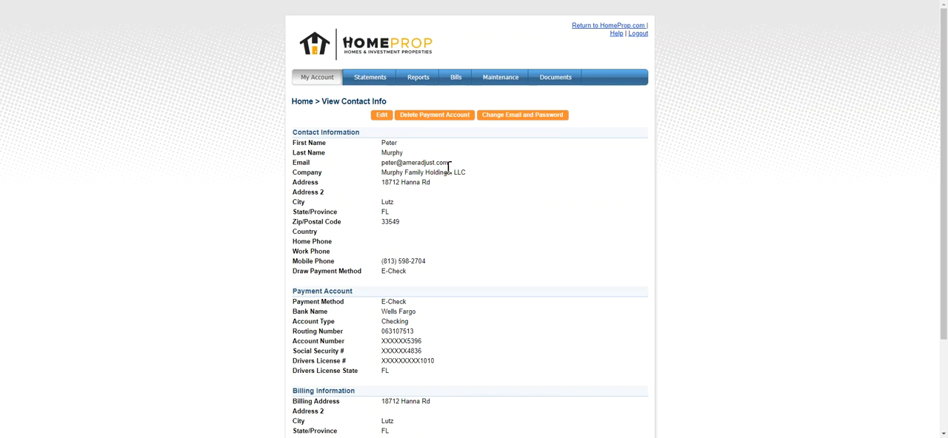
scroll(down, 3)
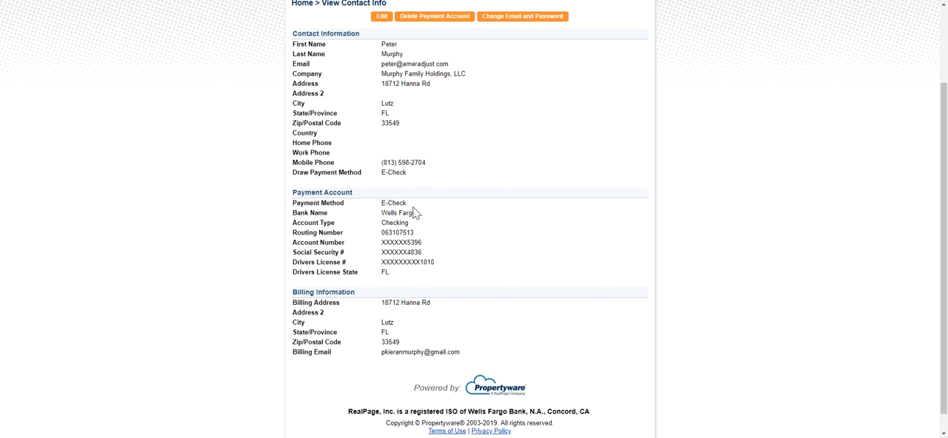
mouse_move(374, 293)
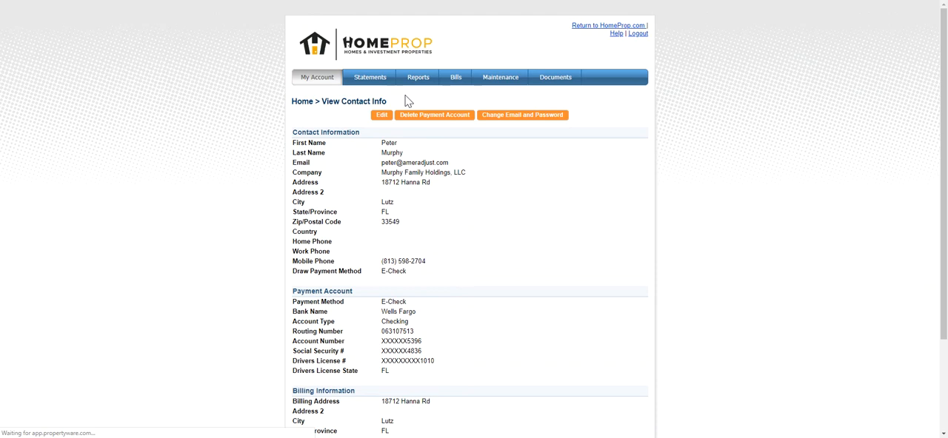
- Browse the monthly statements per portfolio and their balance summaries on the Statements tab
click(370, 77)
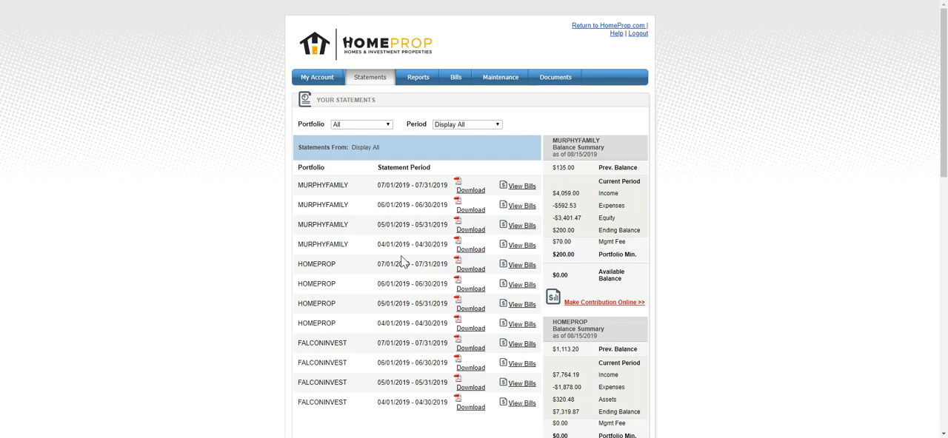
mouse_move(477, 209)
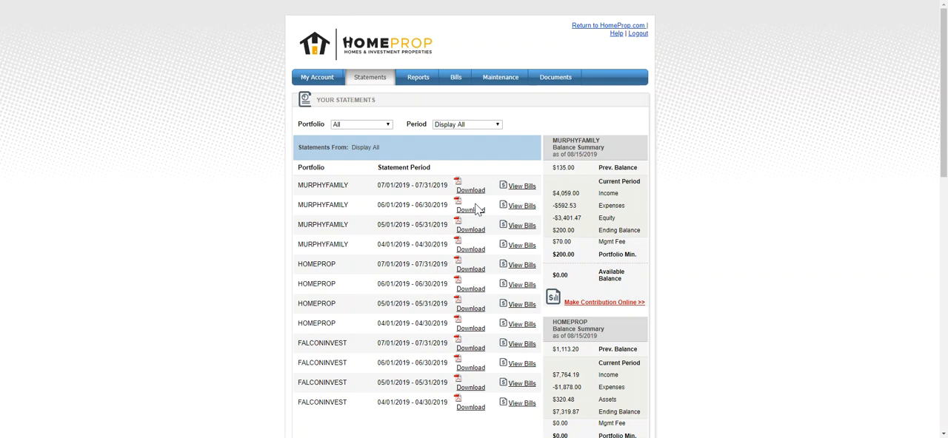
scroll(down, 3)
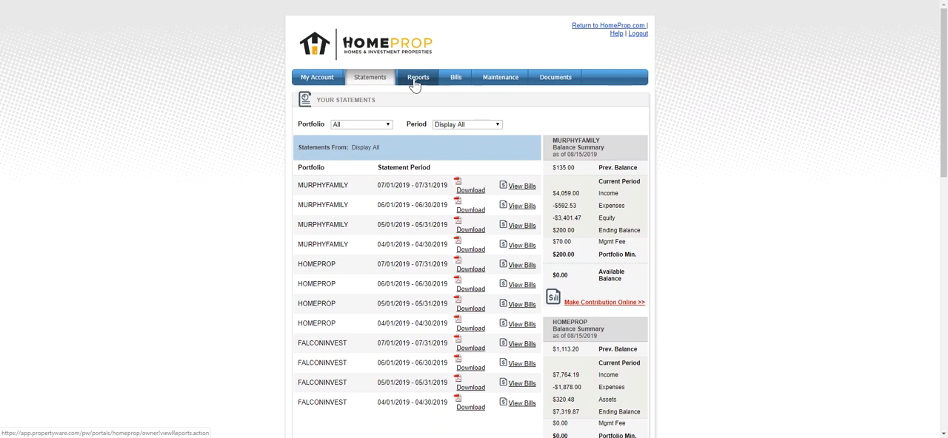
- Preview the Management Detail Report for the Murphy portfolio from the Reports tab
click(418, 77)
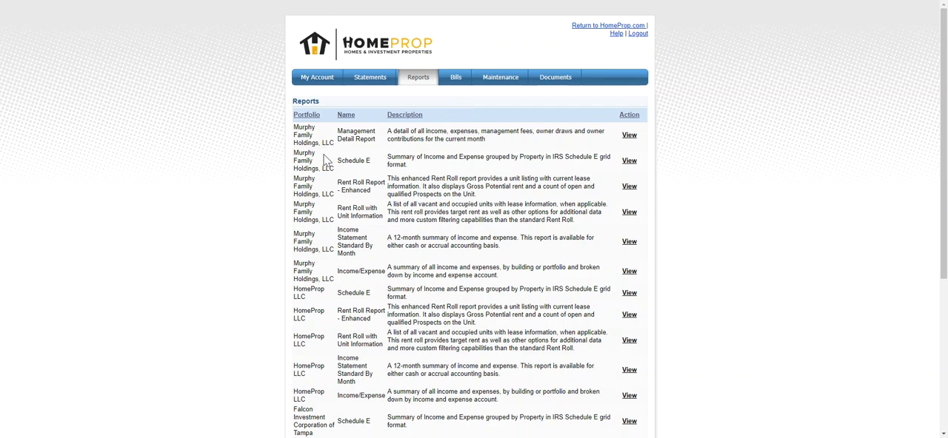
click(629, 135)
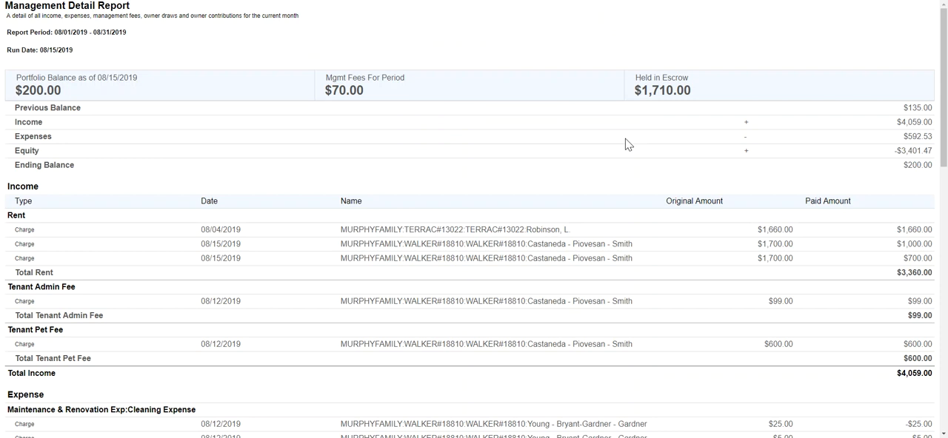
scroll(down, 3)
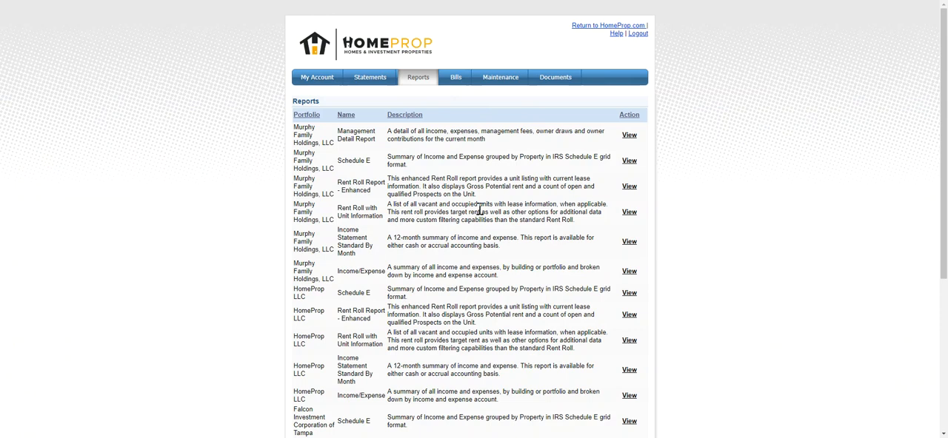
- View the details of paid $54.52 HOMEPROP maintenance bill #132 from My Bills
click(456, 77)
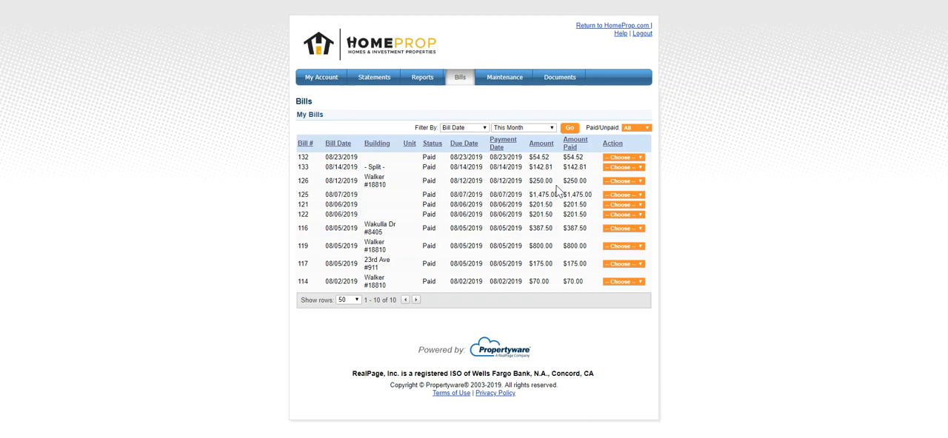
click(623, 167)
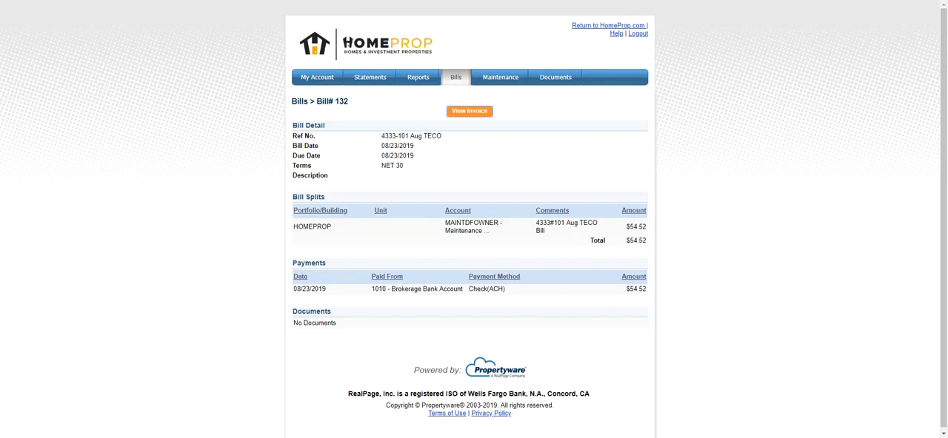
click(501, 77)
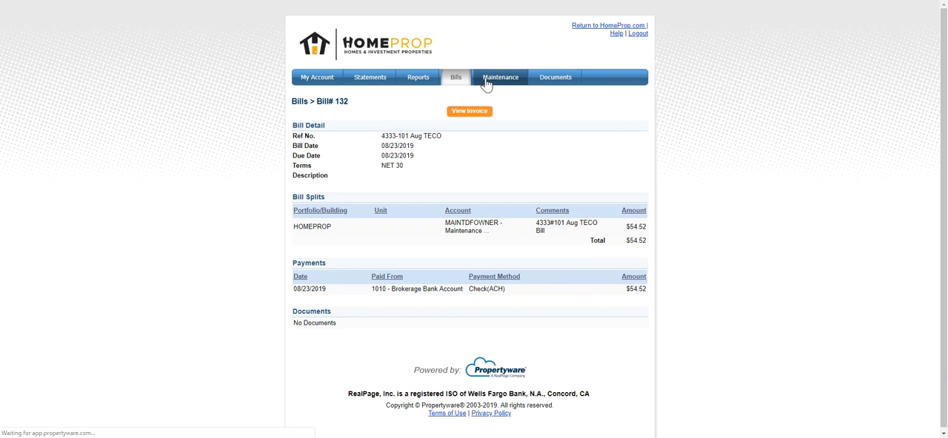
- View work order #382 for Walker #18810 from the Maintenance tab
click(500, 77)
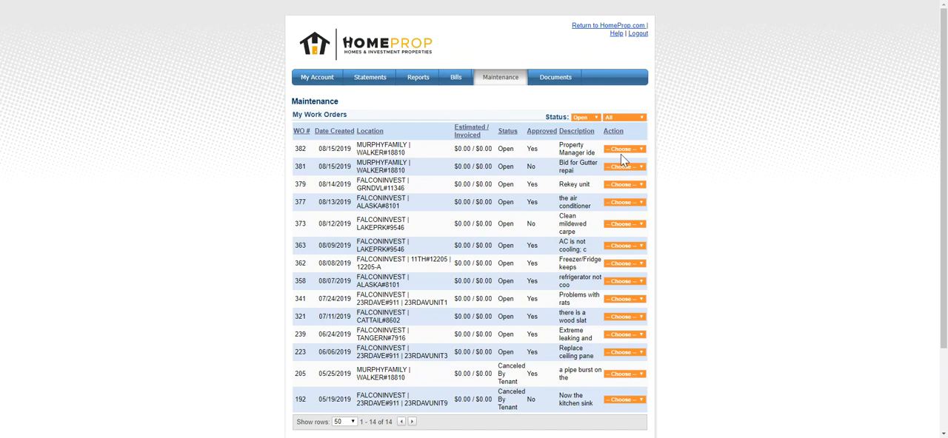
click(624, 148)
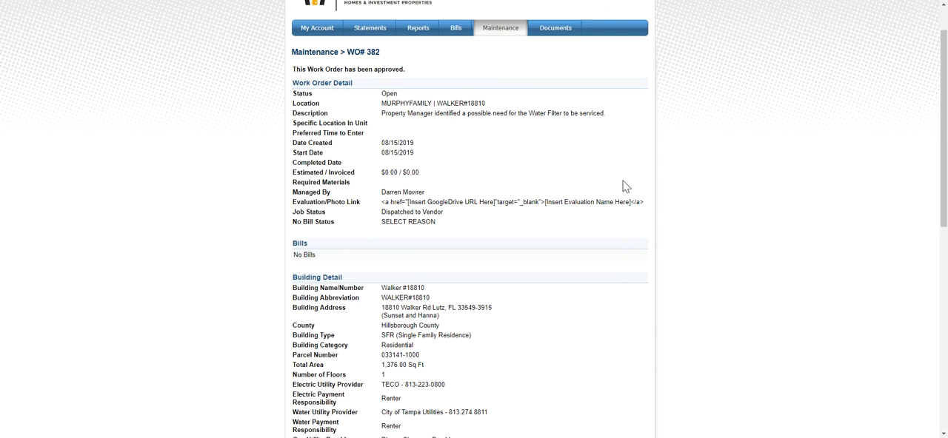
click(555, 77)
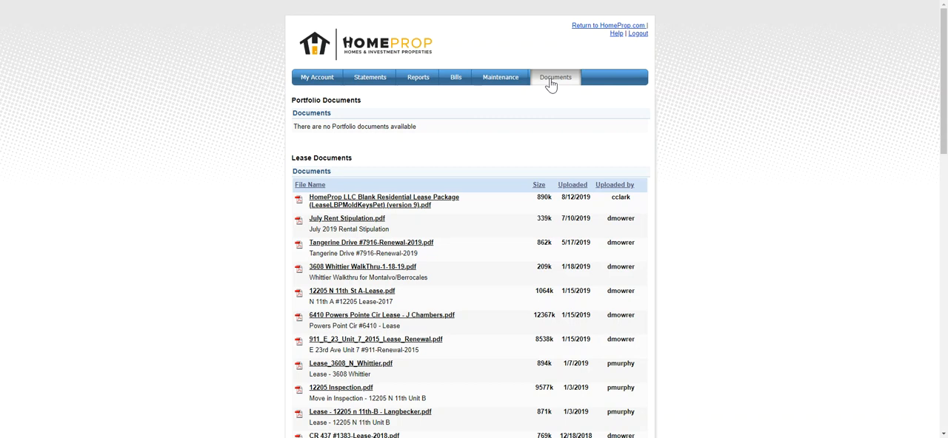
- Scroll through the lease PDFs list on the Documents page
scroll(down, 3)
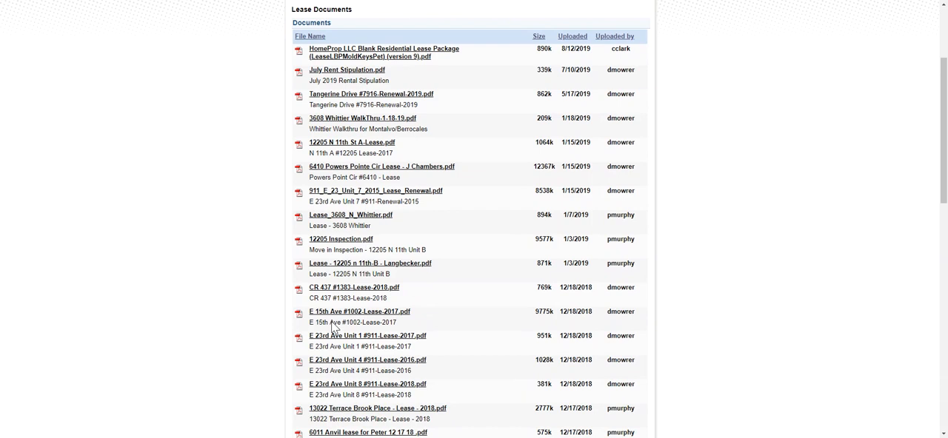
scroll(up, 3)
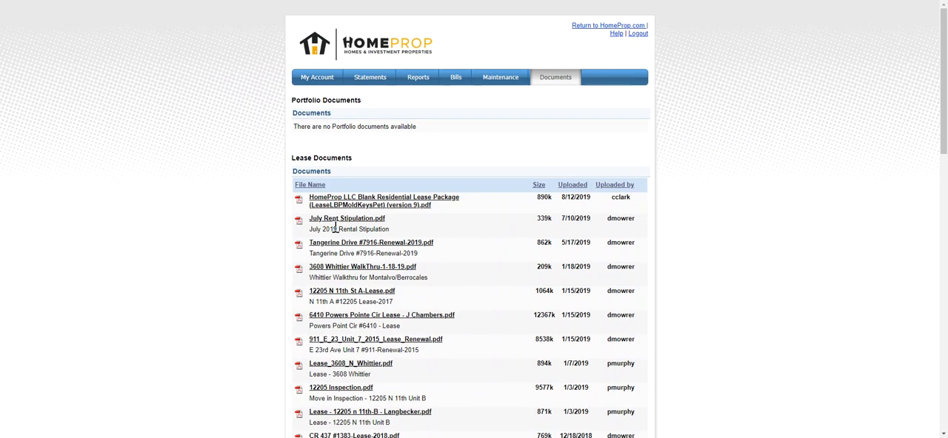